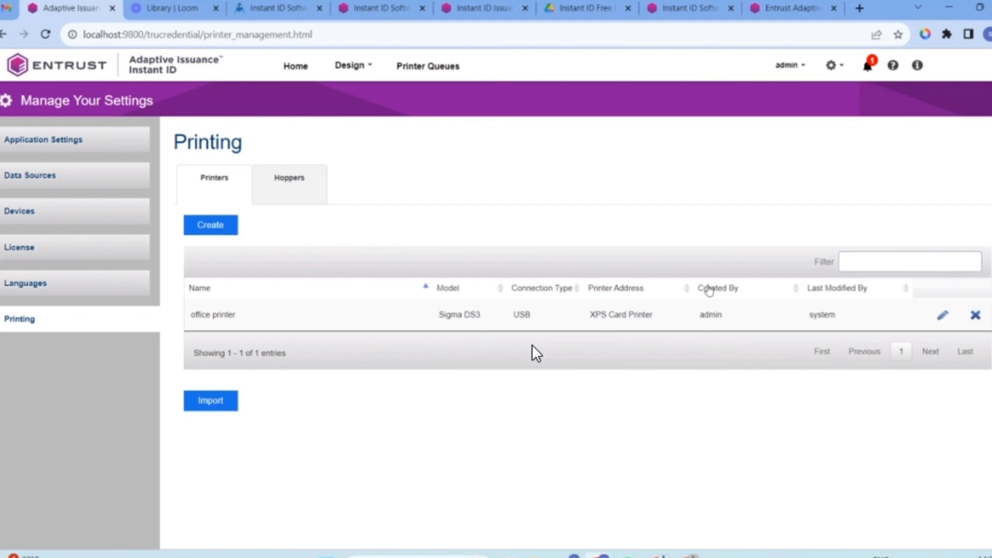
- Open the Design menu from the Printing settings page's top bar
left_click(350, 66)
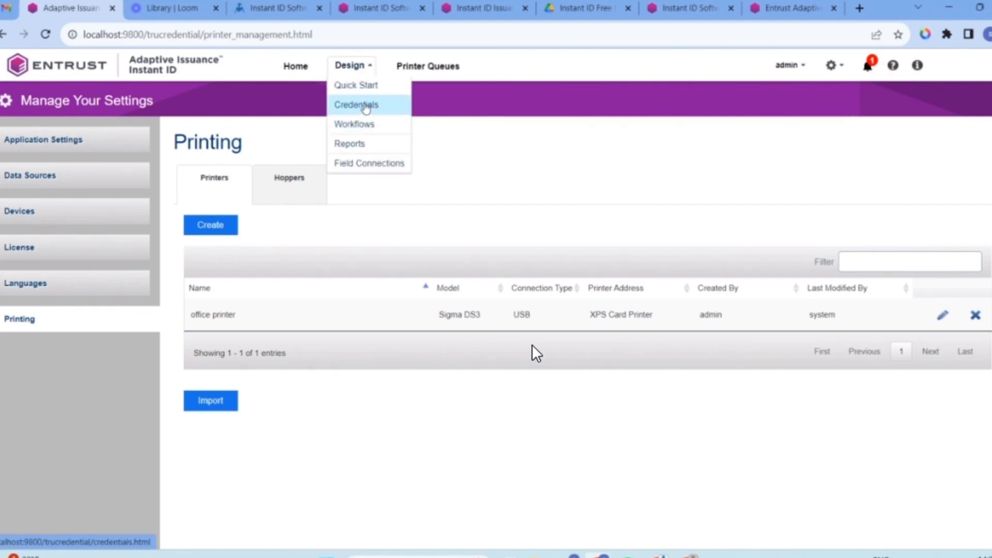
mouse_move(354, 123)
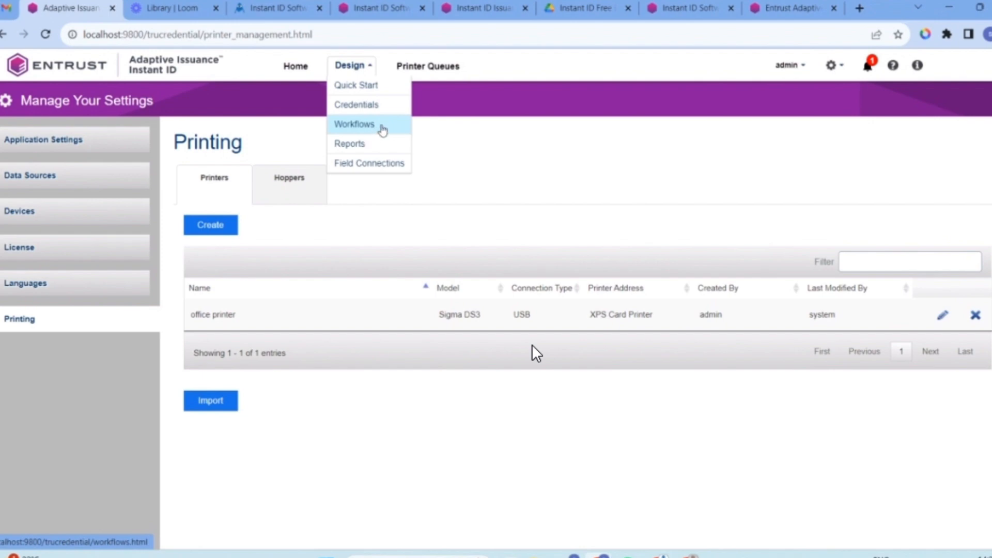
mouse_move(356, 104)
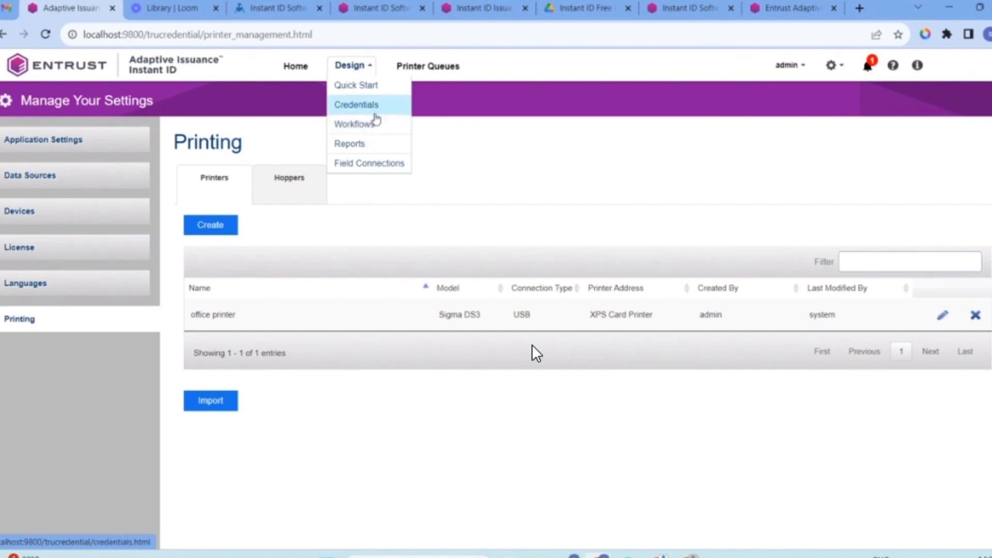
mouse_move(355, 124)
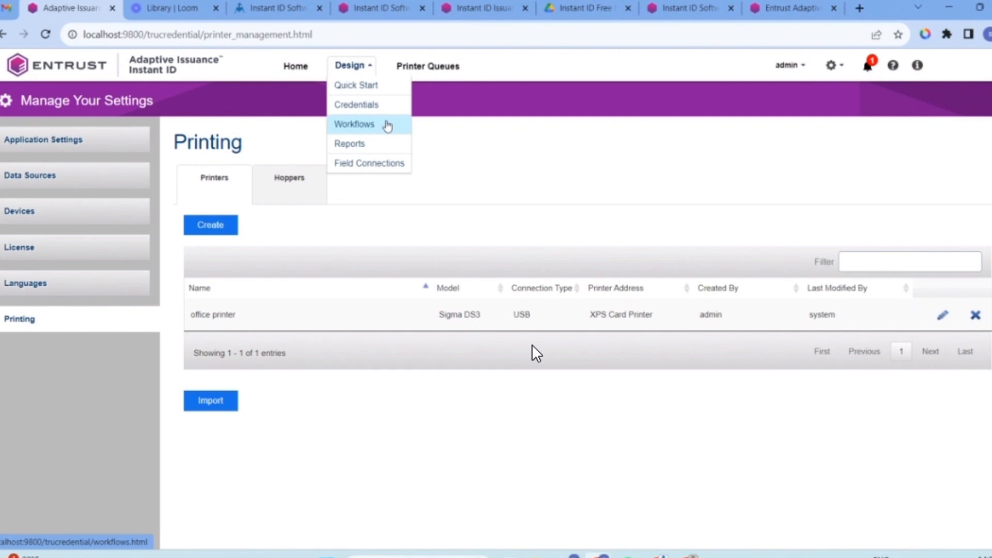
mouse_move(367, 105)
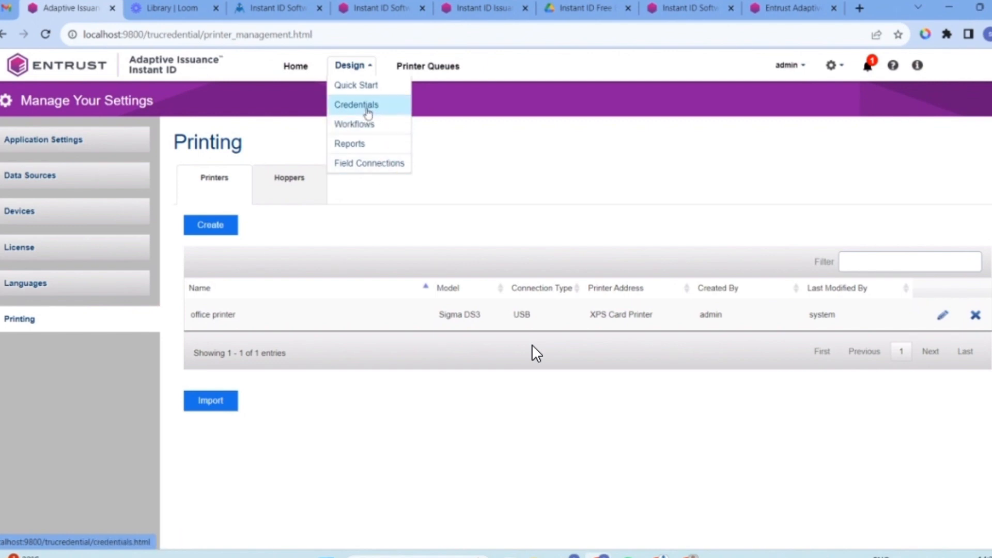
mouse_move(354, 124)
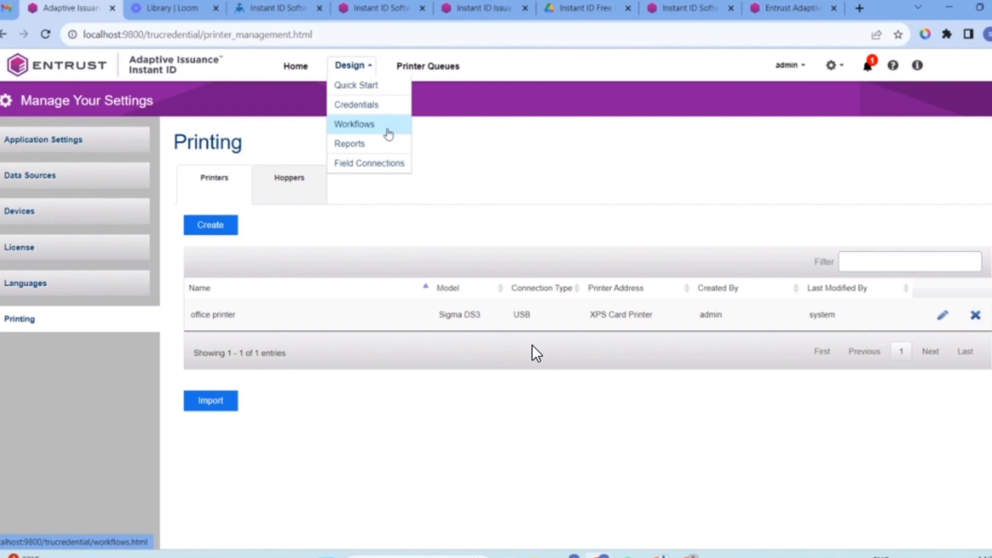
mouse_move(501, 148)
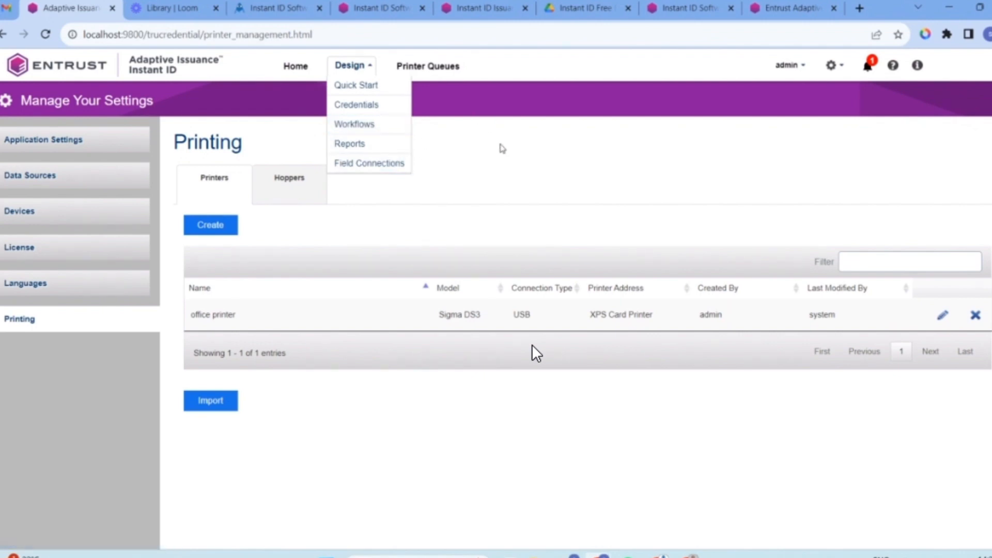
mouse_move(355, 85)
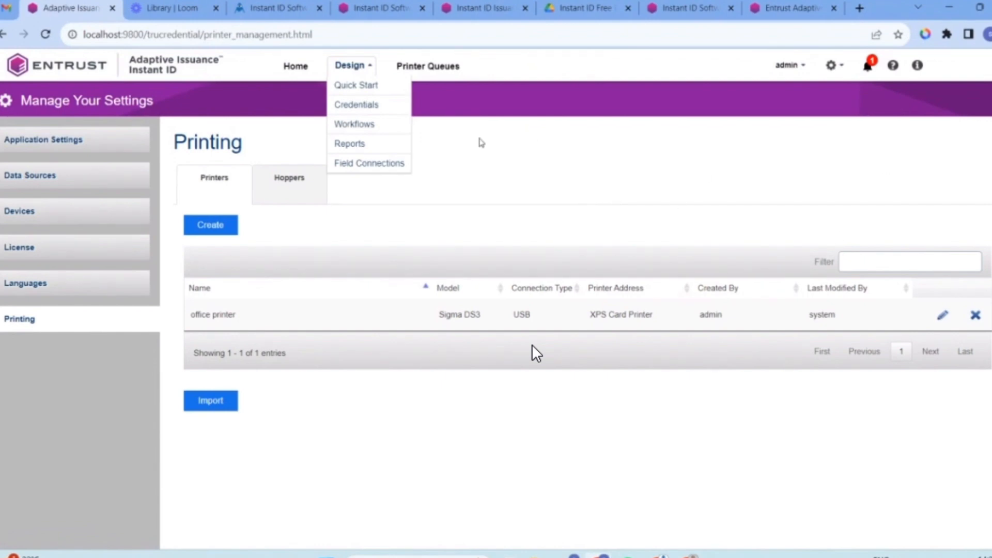
- Choose Design > Credentials to list Card Monster Design, TEST 1, TEST 3 and TEST2
left_click(355, 105)
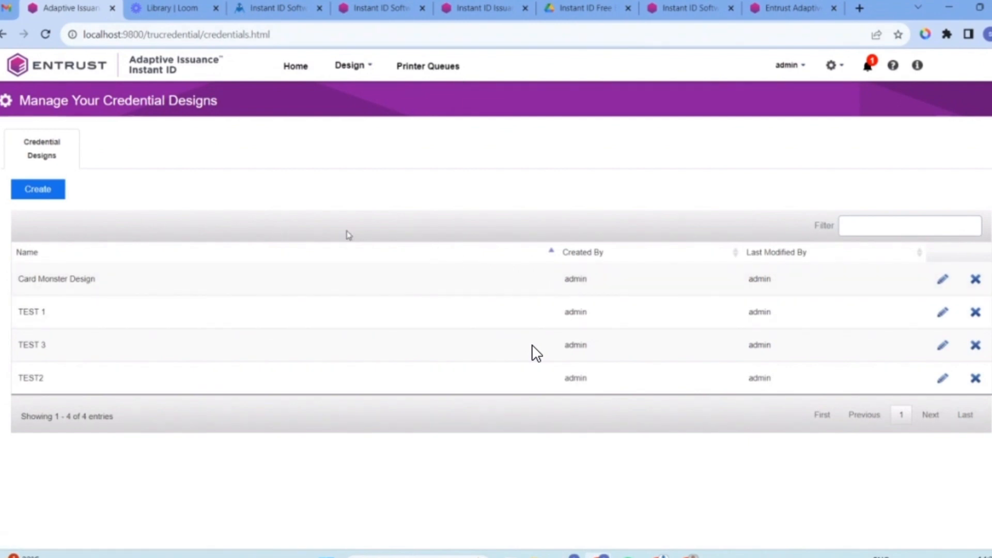
mouse_move(295, 66)
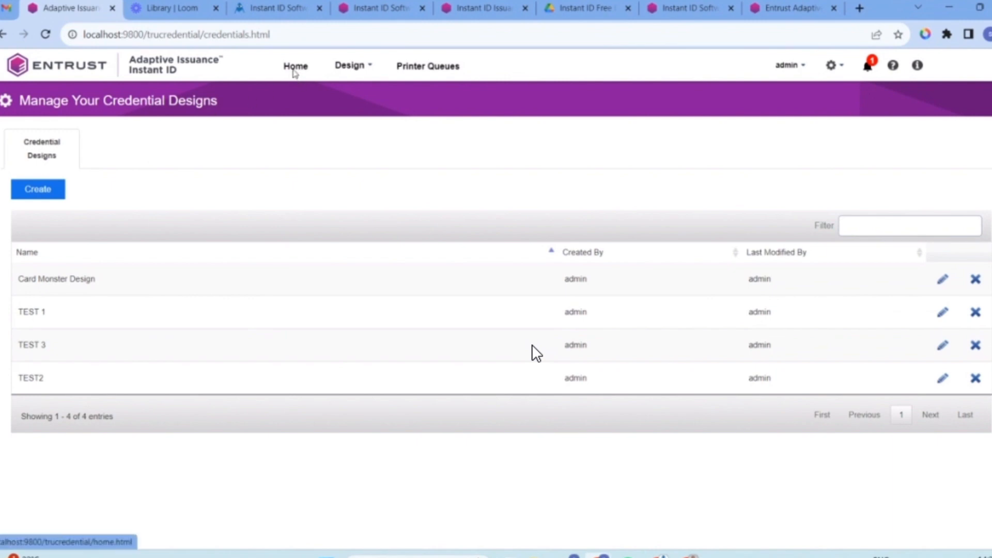
- Start a TEST 1 enrollment, focus Name, advance to photo capture, then return Home
left_click(295, 65)
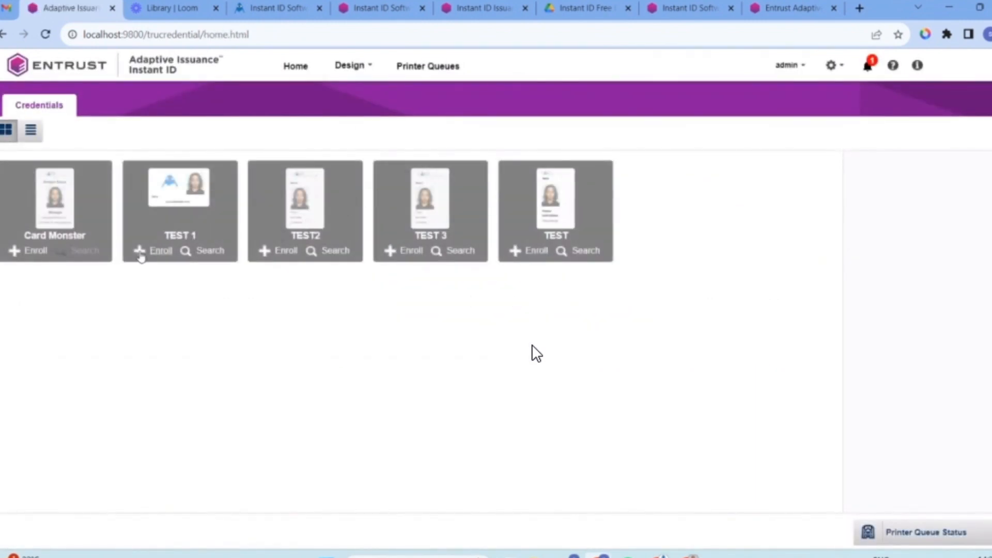
left_click(160, 250)
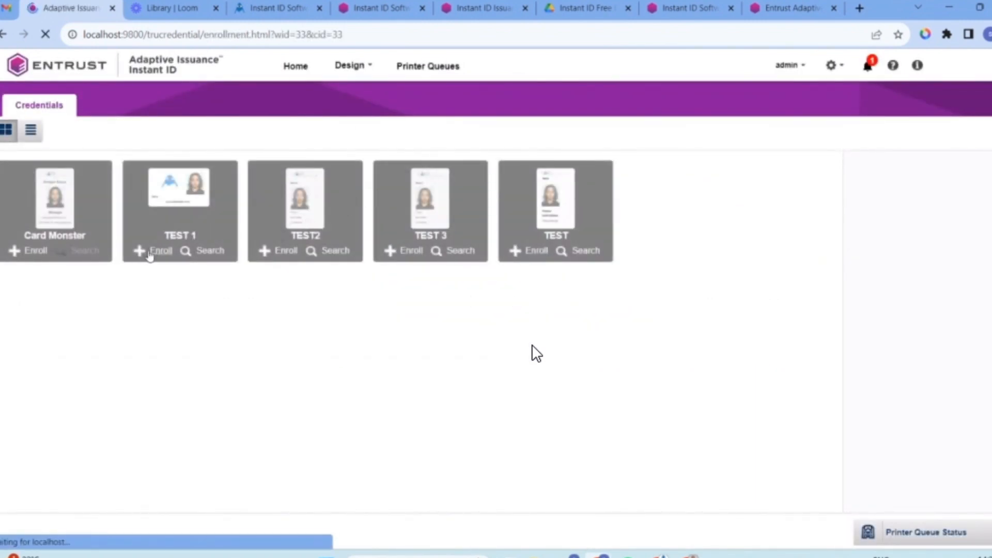
left_click(154, 250)
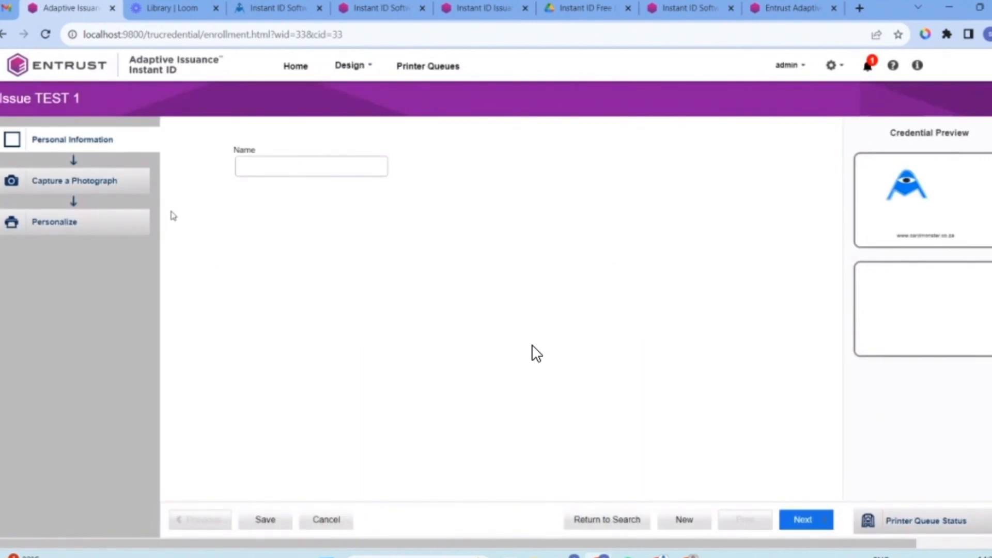
left_click(311, 166)
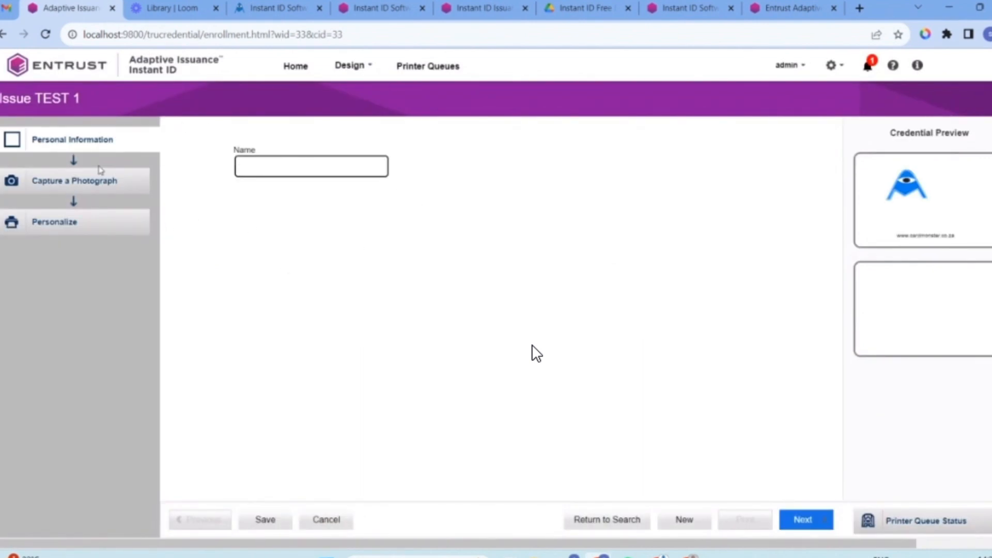
left_click(805, 519)
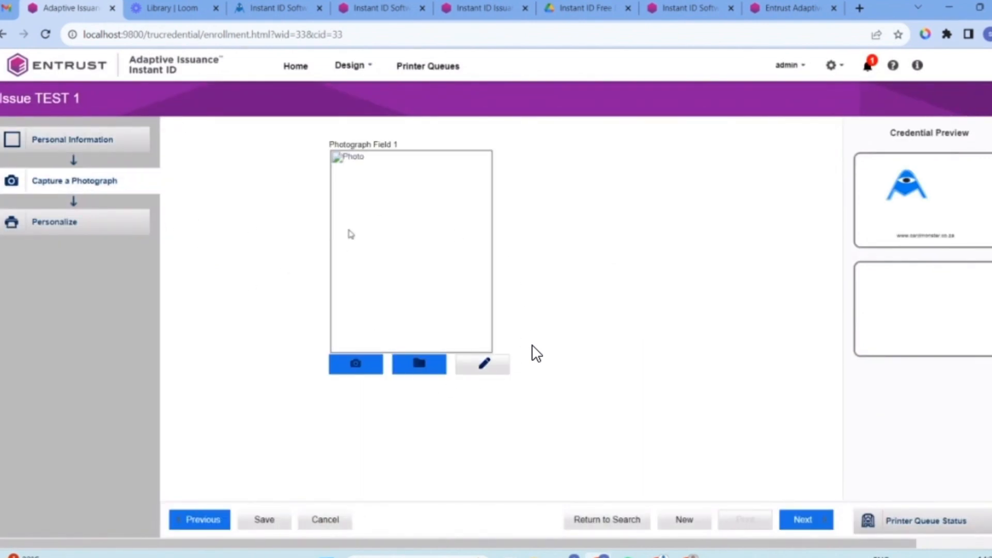
mouse_move(215, 326)
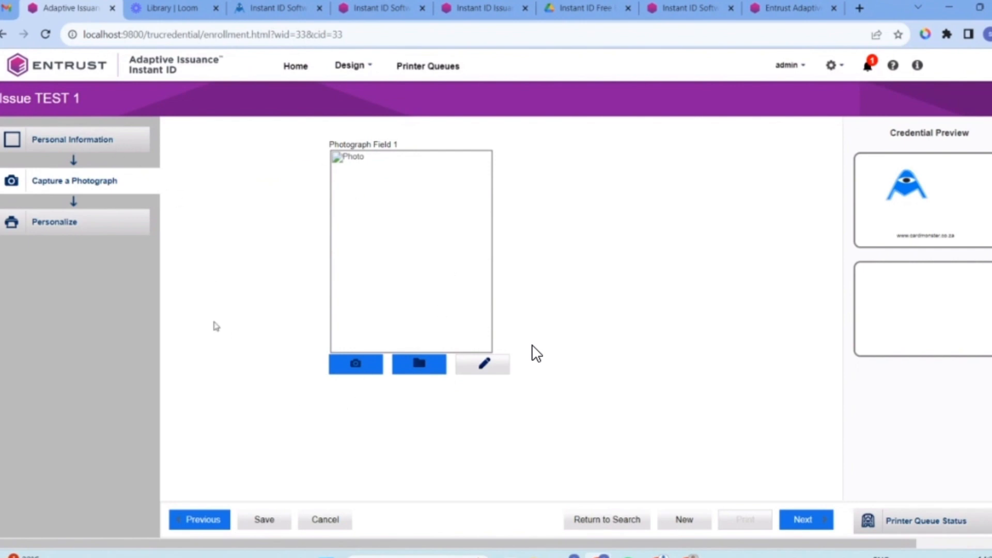
left_click(295, 65)
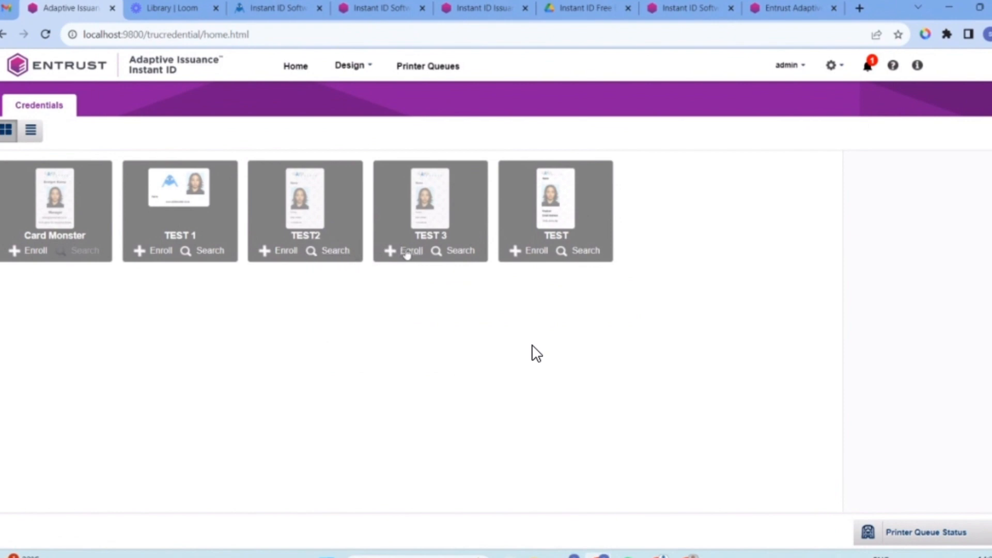
mouse_move(439, 262)
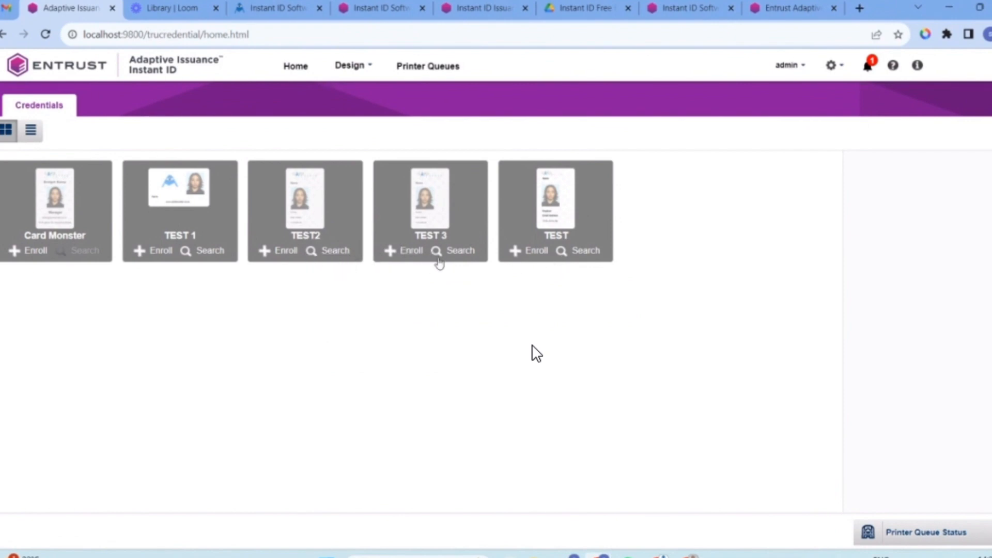
- Enroll a TEST card and advance to the Personalize step's front and back previews
left_click(410, 250)
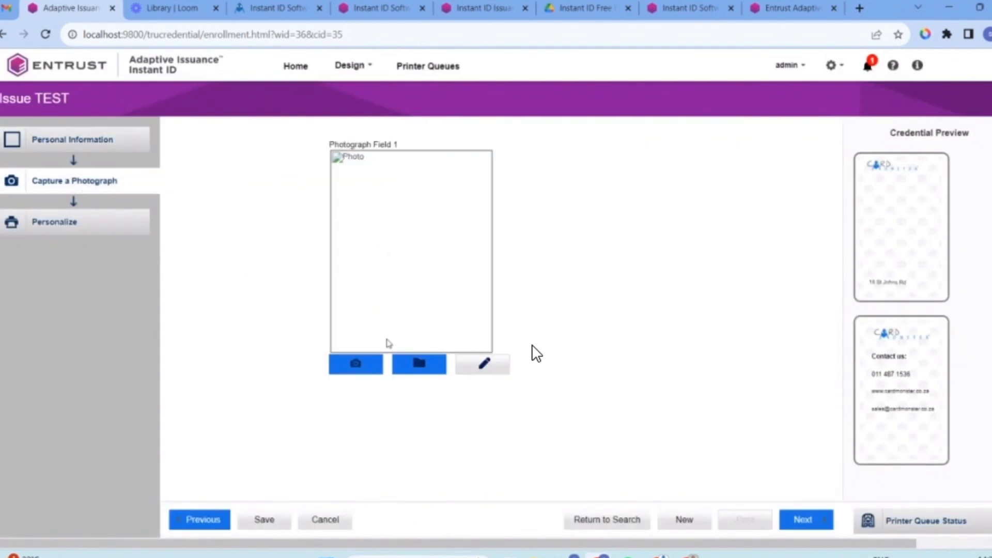
left_click(806, 520)
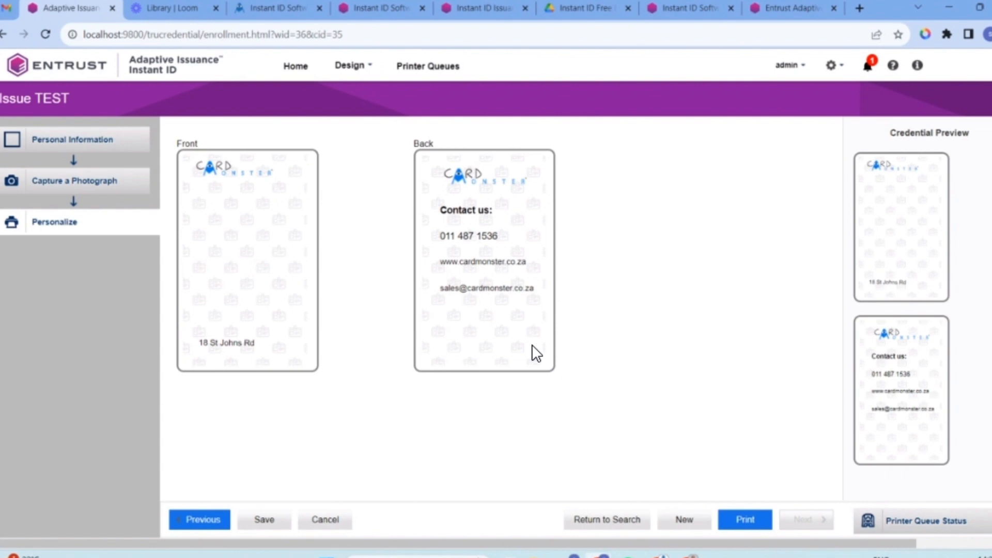
mouse_move(232, 535)
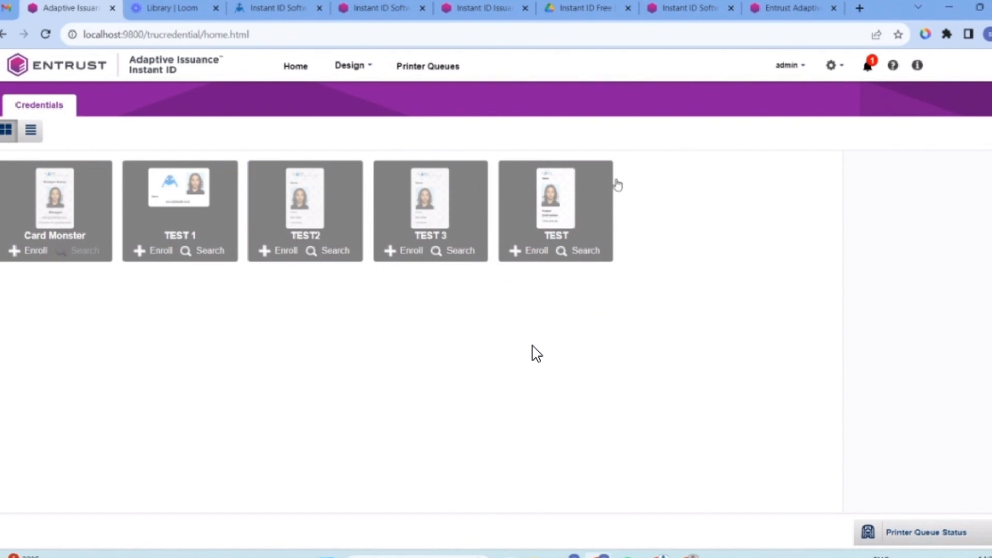
mouse_move(536, 353)
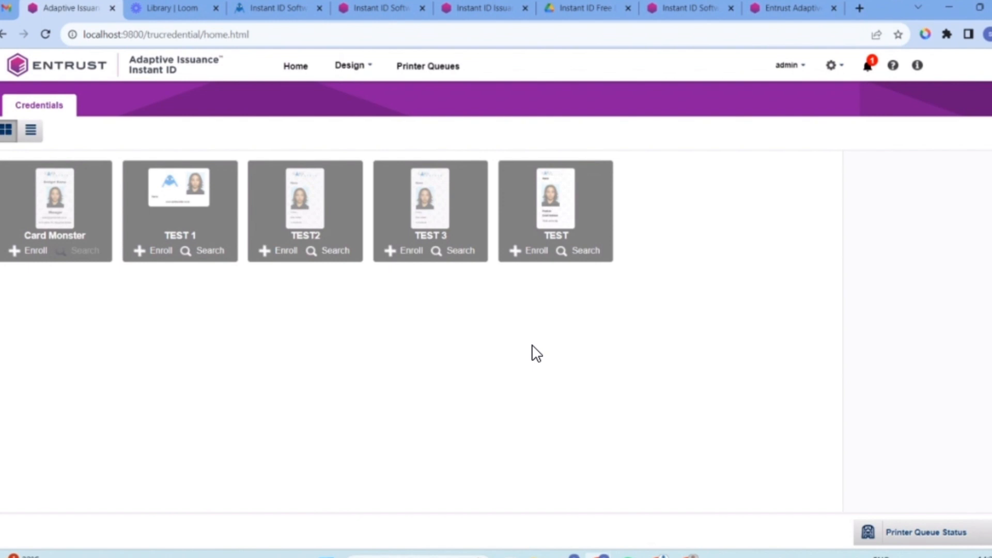
mouse_move(404, 251)
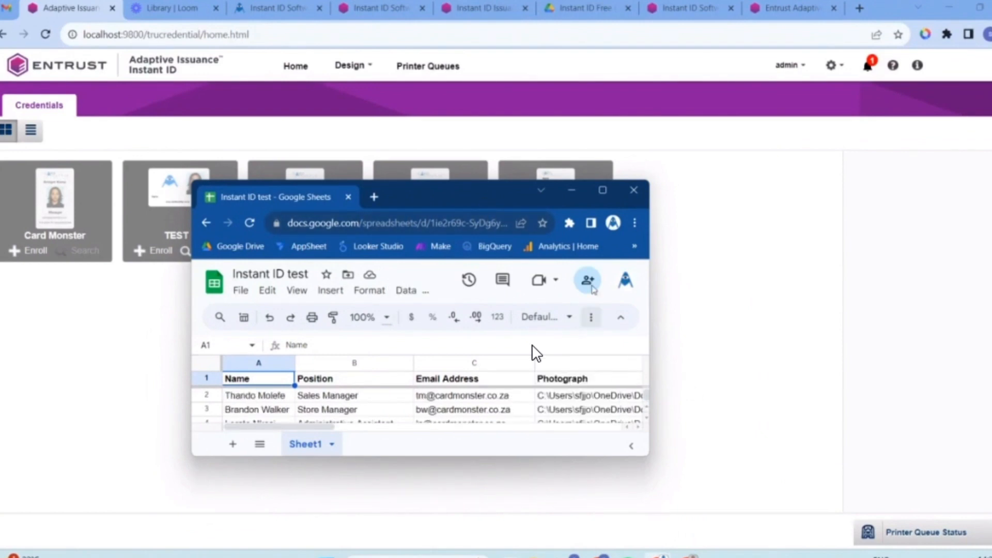
- Bring up the Instant ID test Google Sheets window
left_click(600, 190)
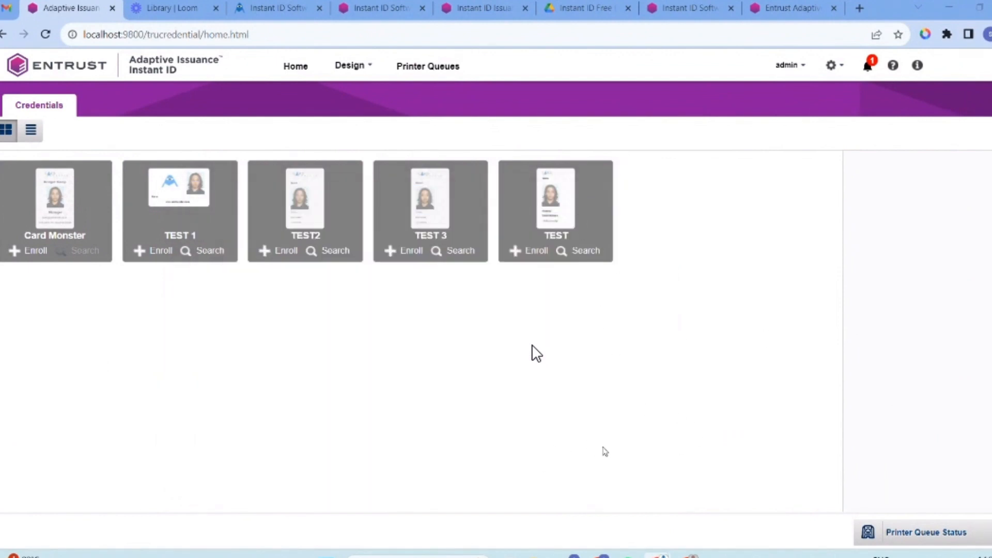
mouse_move(805, 230)
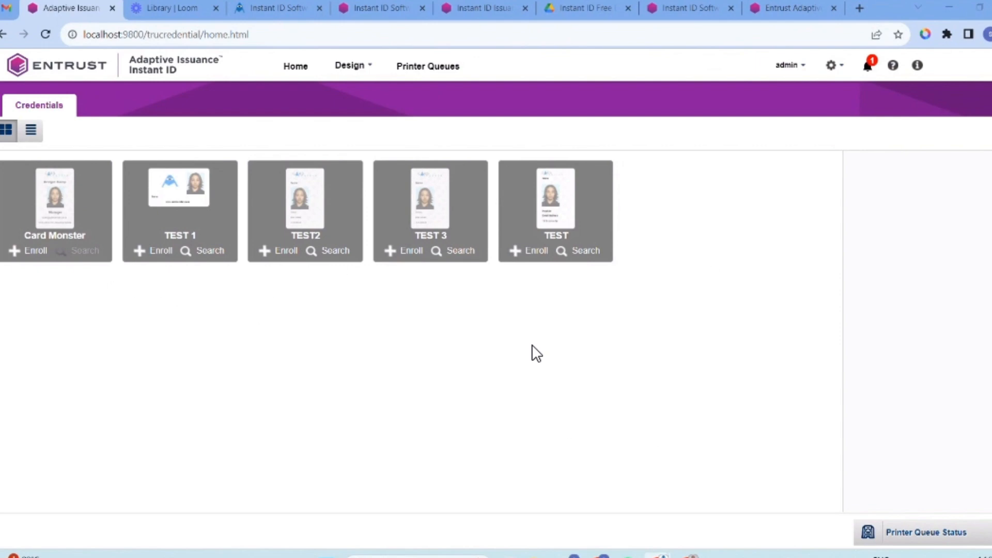
mouse_move(620, 325)
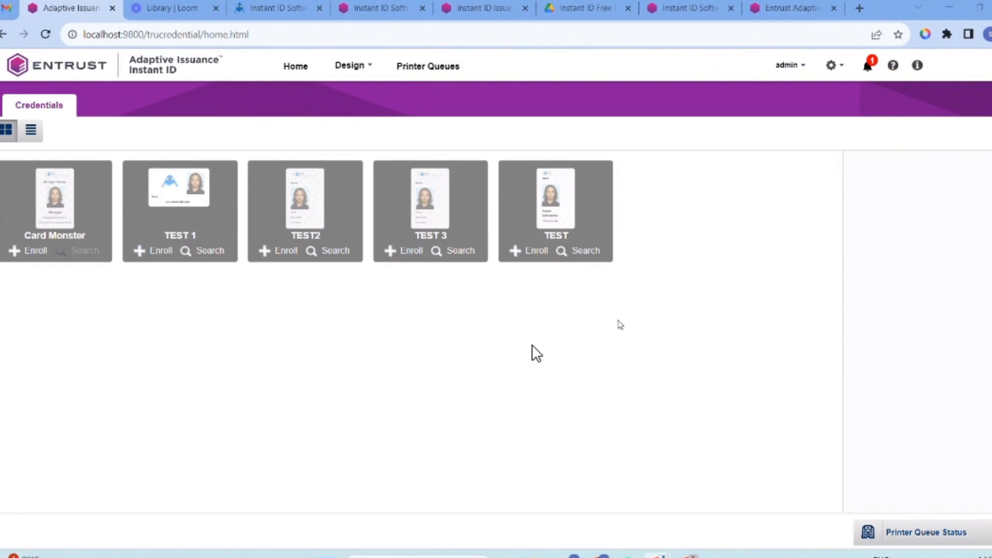